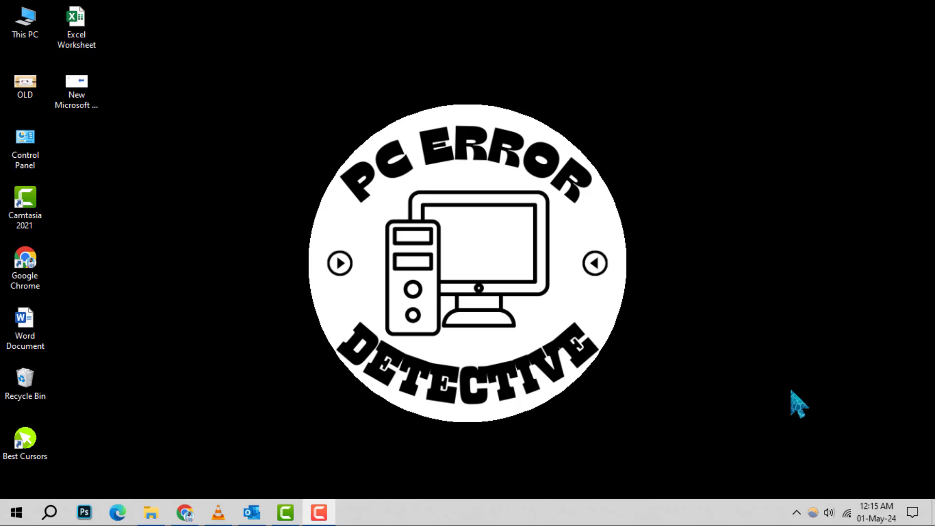
- Bring up Outlook, create a new message, and paste the copied Documents folder path into the body
click(151, 512)
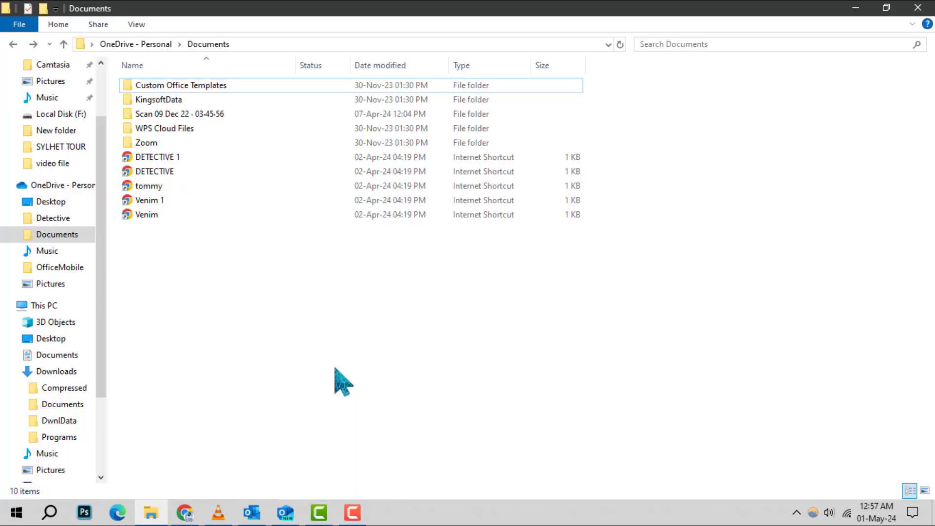
mouse_move(348, 384)
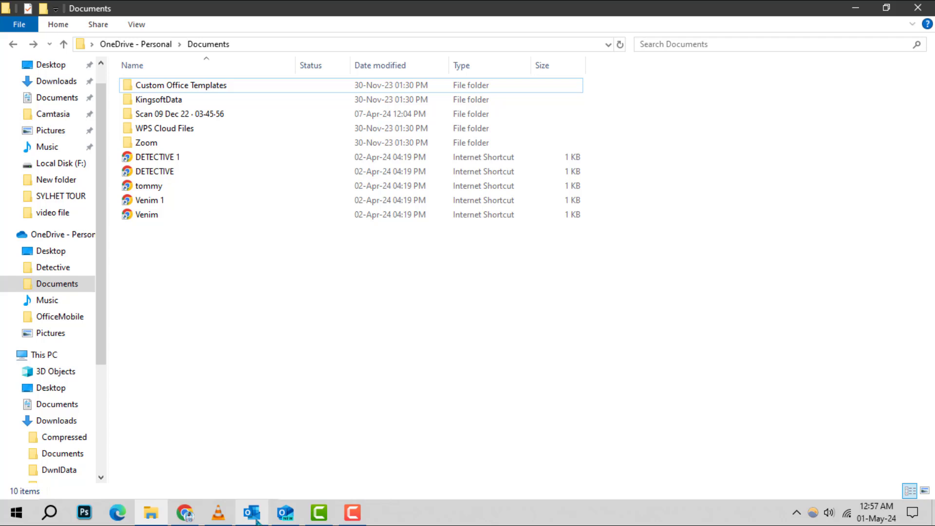
click(250, 512)
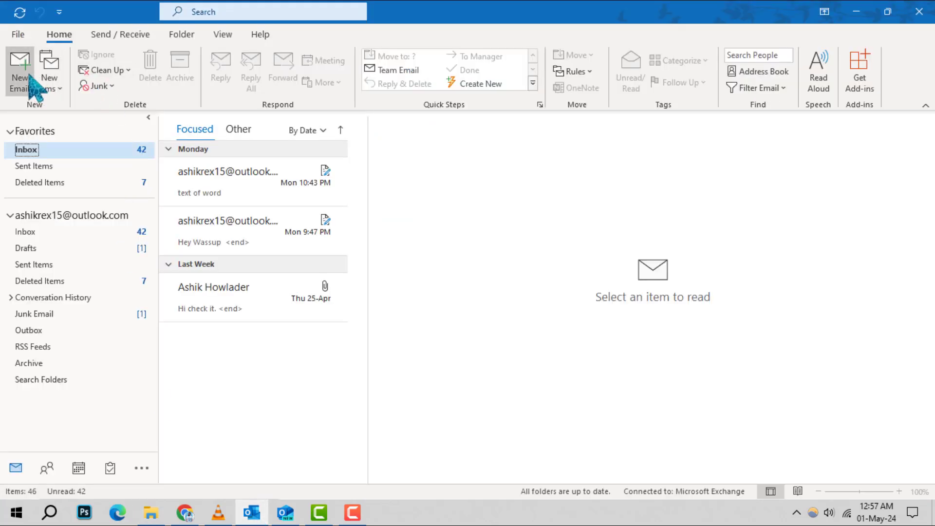
click(20, 61)
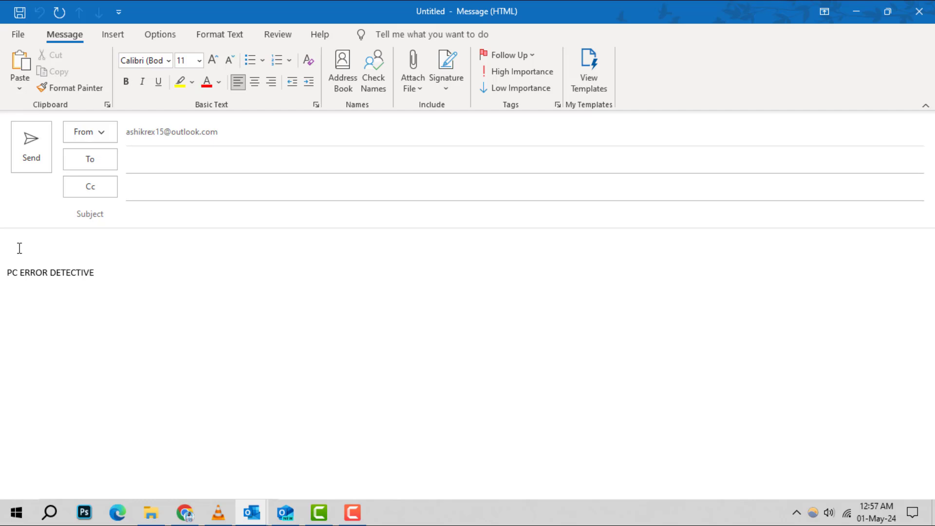
right_click(21, 247)
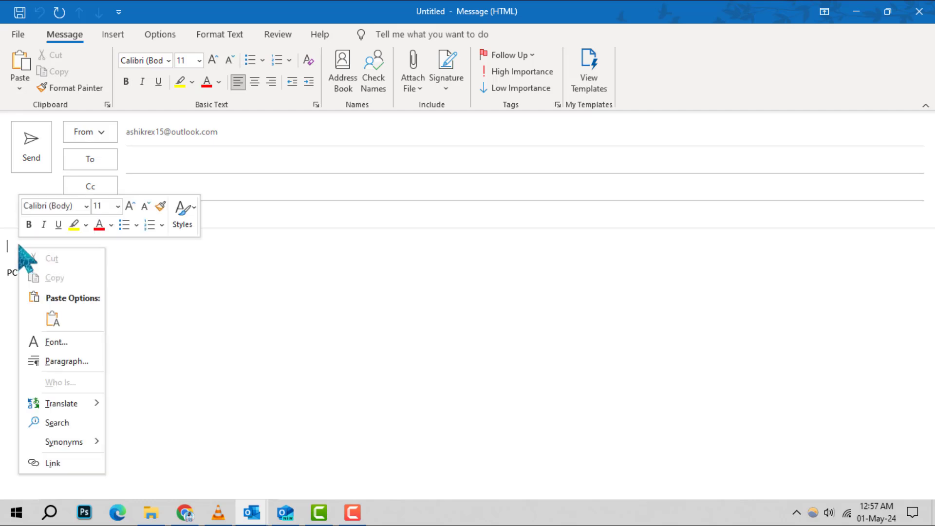
click(54, 318)
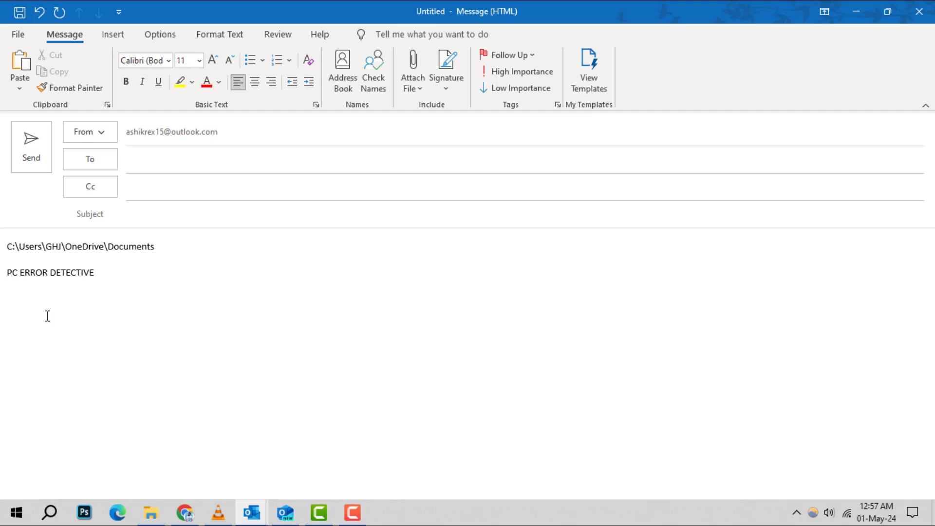
- Select the pasted path and link it to the OneDrive Documents folder via Insert Hyperlink
double_click(81, 246)
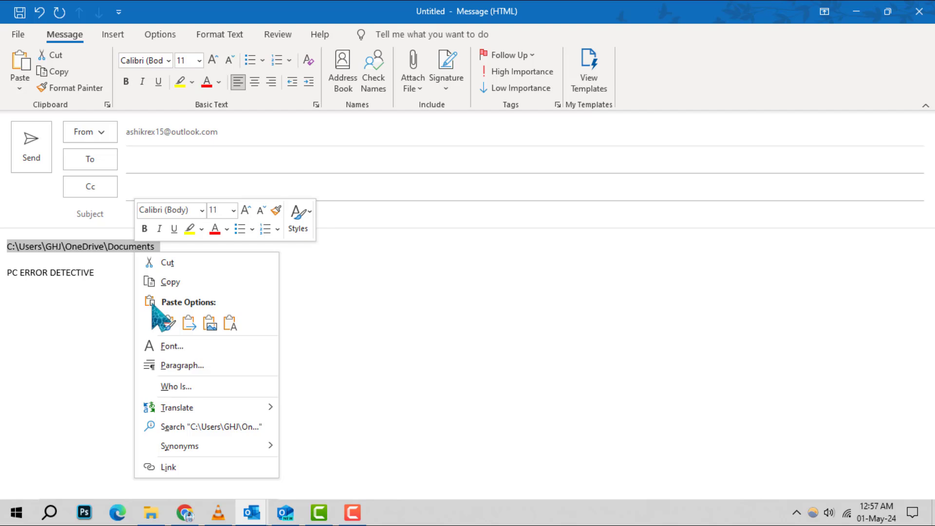
click(167, 467)
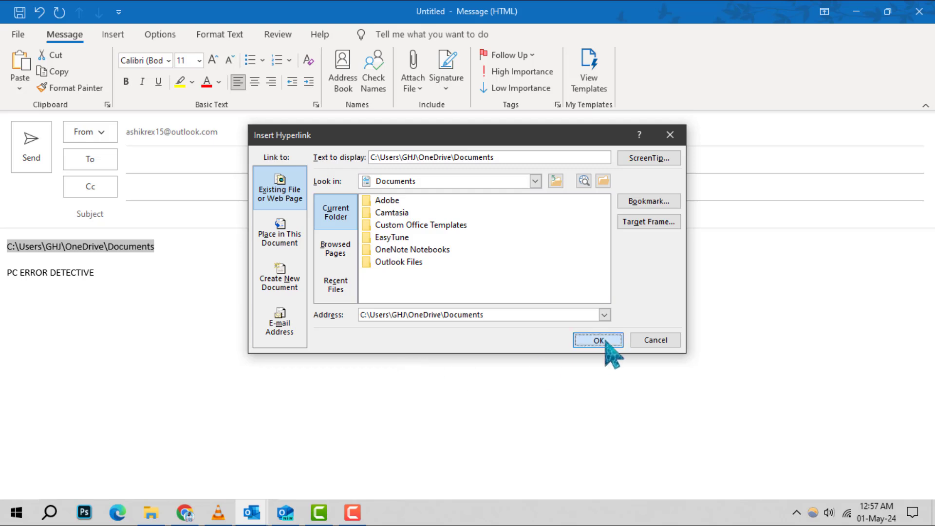
click(598, 340)
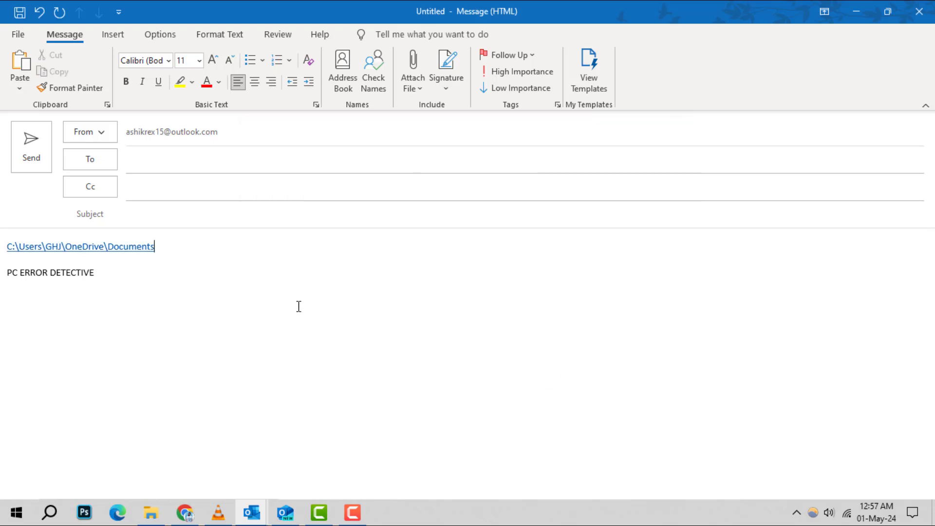
mouse_move(100, 247)
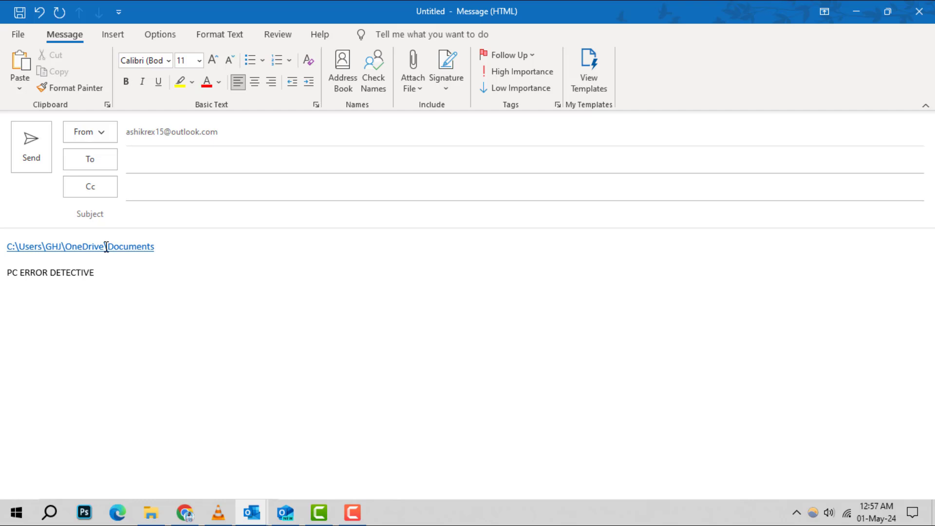
- Follow the Documents hyperlink and accept the Security Notice so File Explorer opens the folder
click(158, 81)
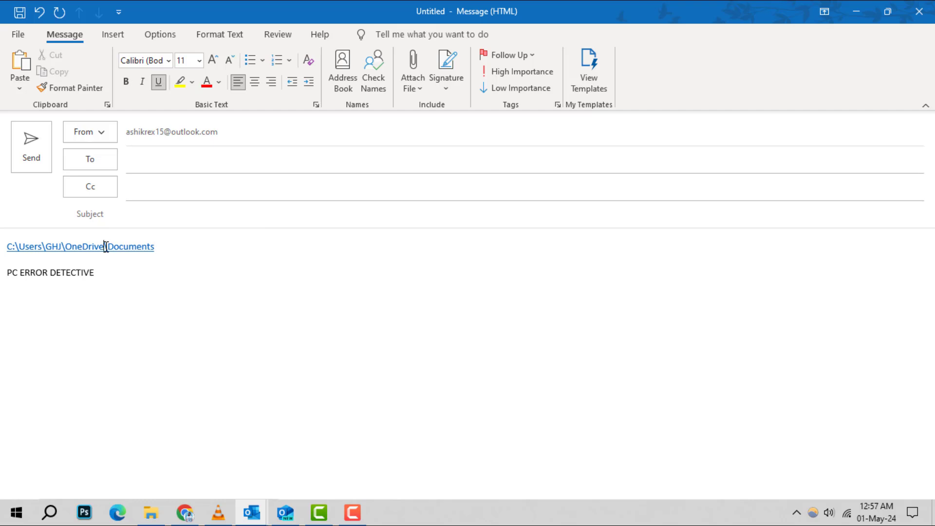
click(106, 247)
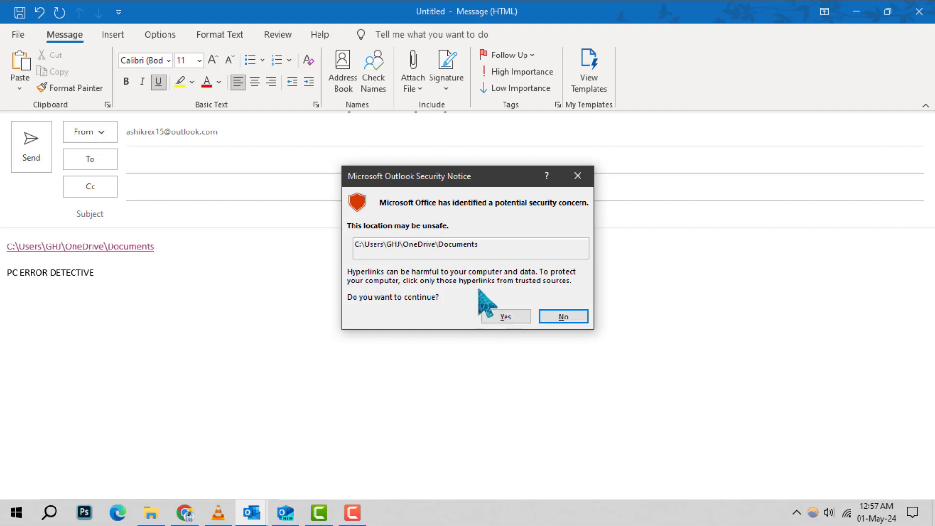
mouse_move(482, 300)
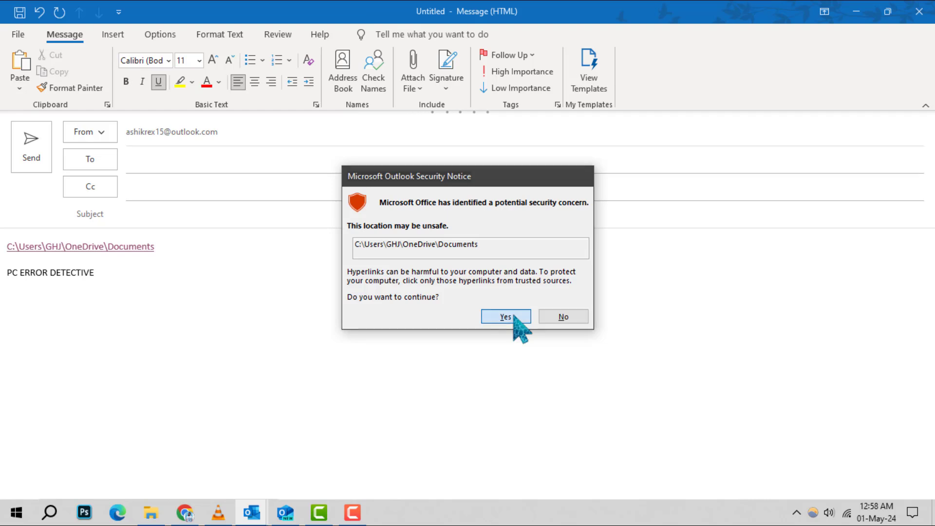
click(505, 316)
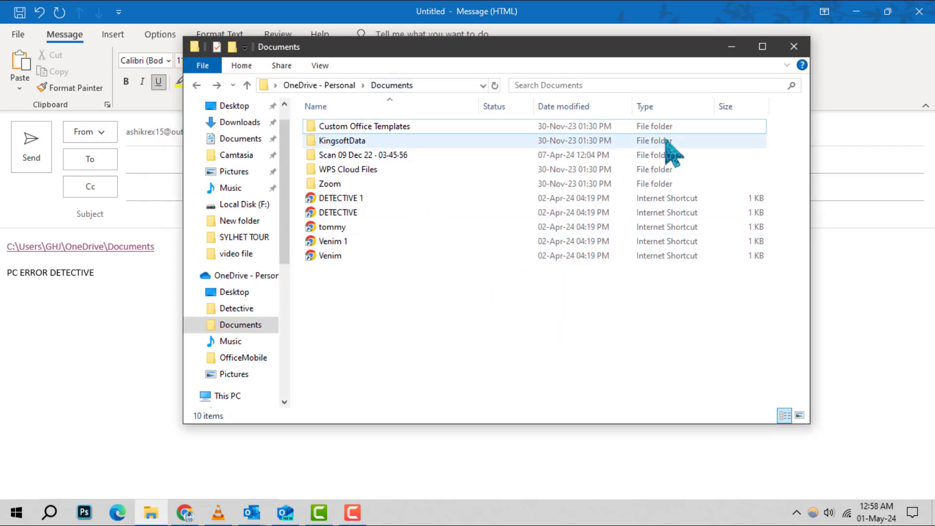